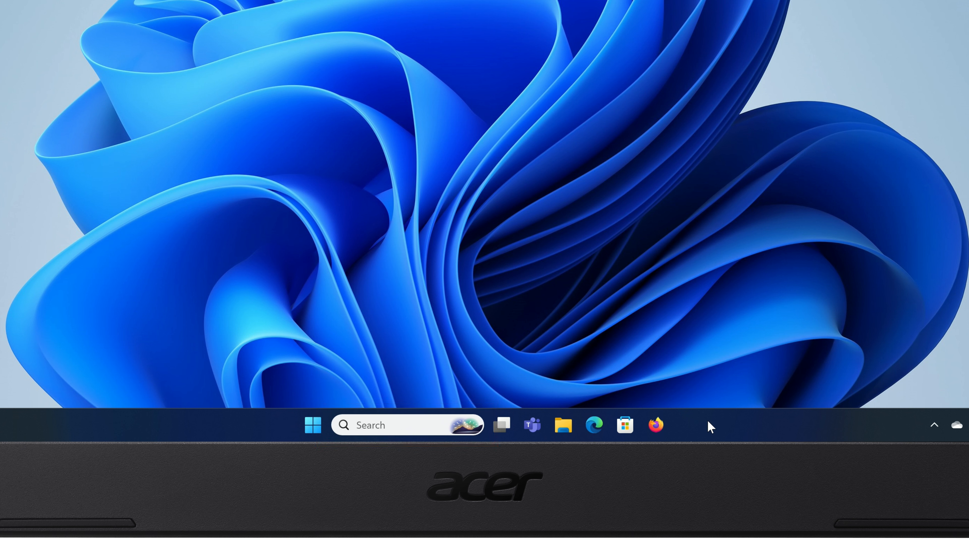
- Reach Taskbar settings from the taskbar's right-click menu
right_click(710, 427)
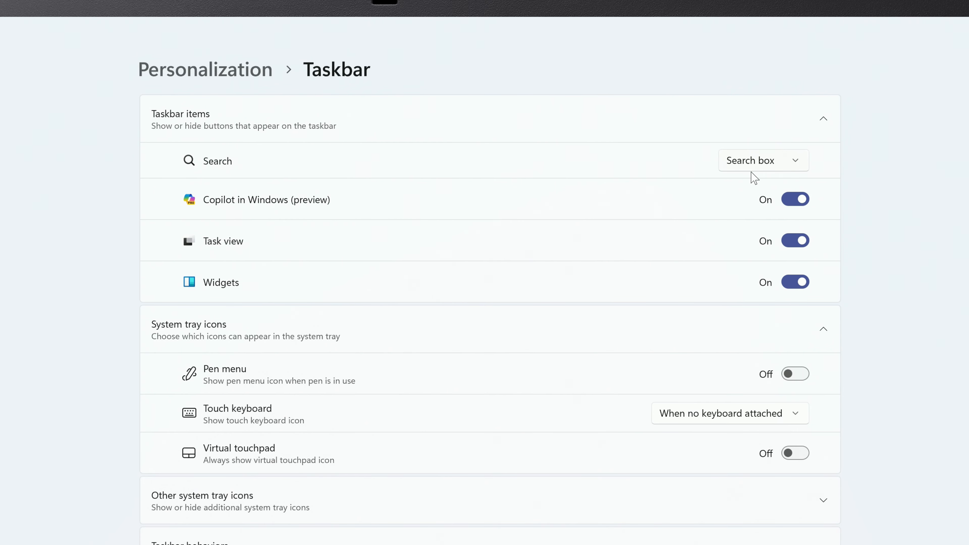
- Set taskbar Search to 'Search icon and label' and list the choices again
click(762, 160)
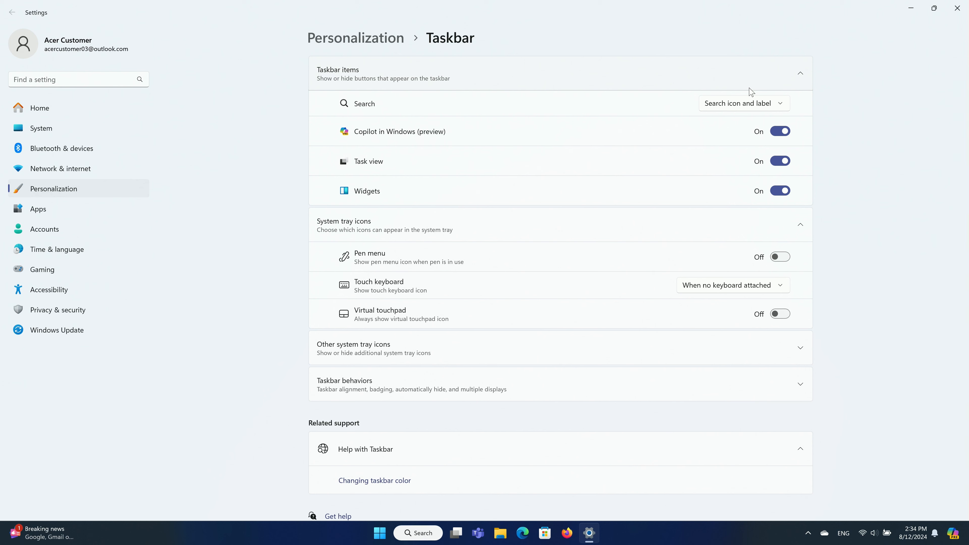
click(744, 103)
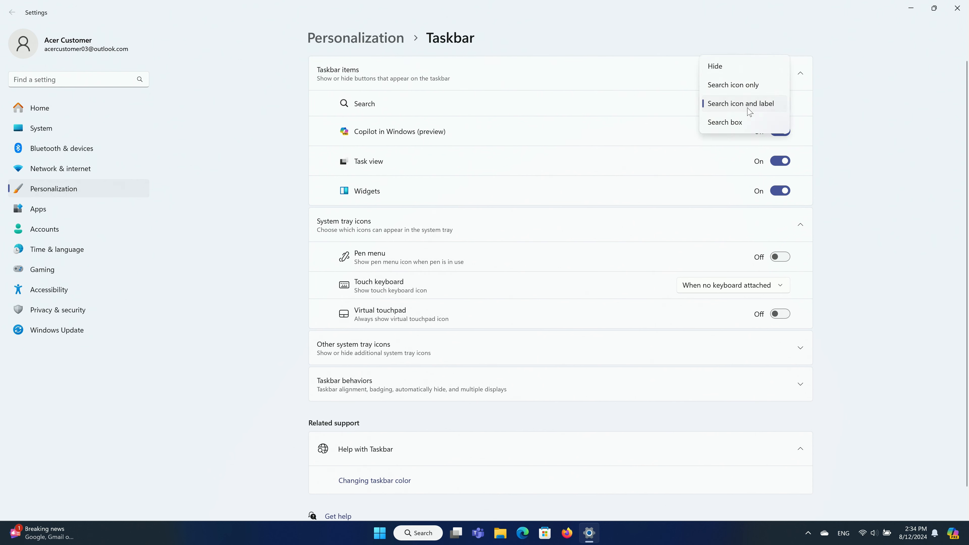
- Switch Search to icon only, then to Hide so no search entry remains
click(732, 85)
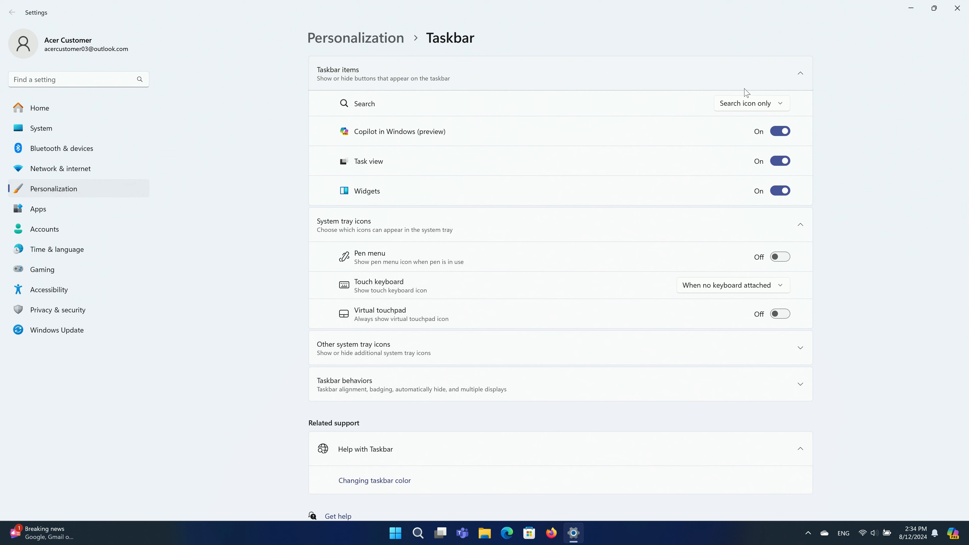
click(751, 103)
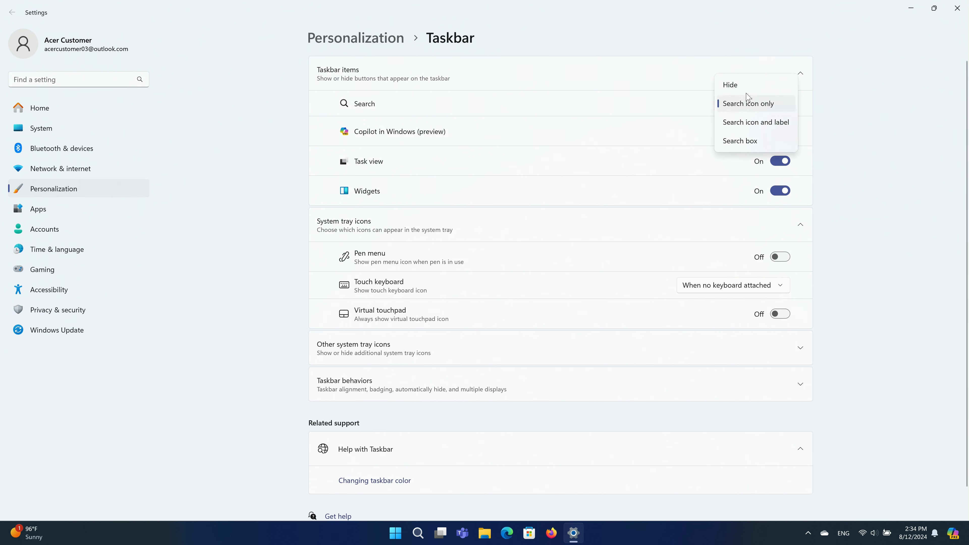
click(729, 85)
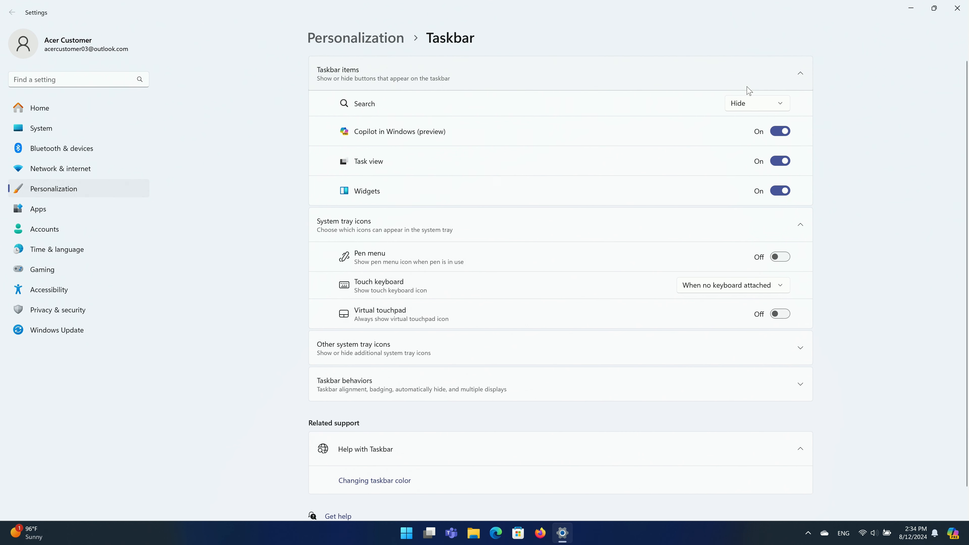